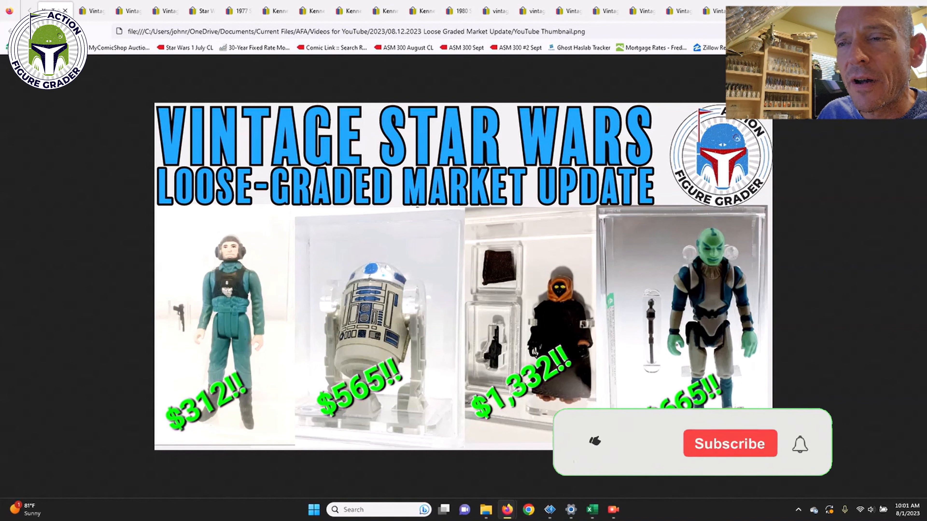
Bring up the sold 1977 Darth Vader AFA 85+ Gold Level listing at US $320.00 after 20 bids.
{"action": "left_click", "coordinate": [593, 442]}
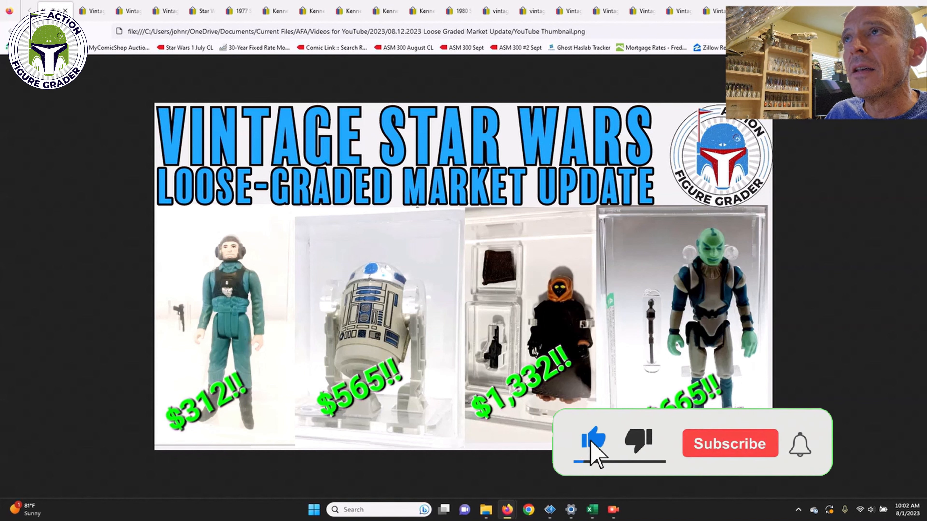
{"action": "left_click", "coordinate": [729, 444]}
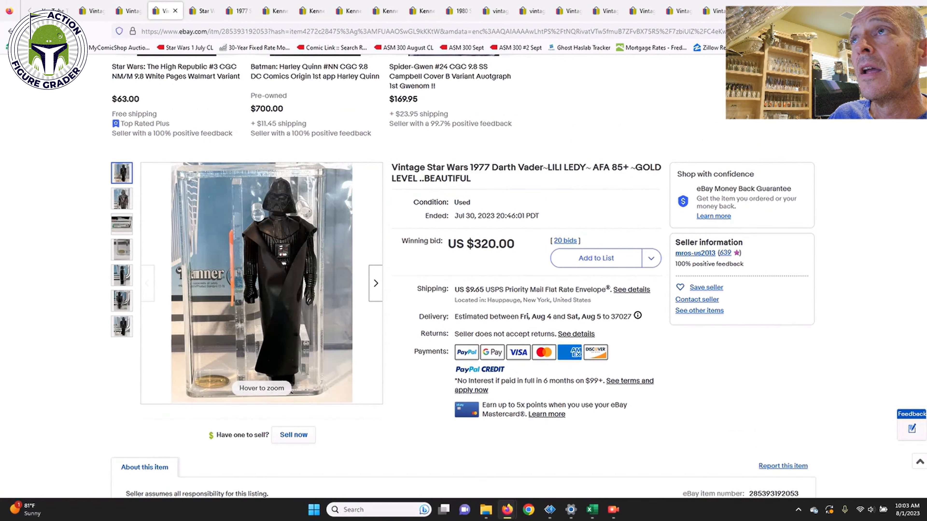
Show the loose 1977 Princess Leia AFA 85 NM+ listing sold for US $540.00 after 27 bids.
{"action": "scroll", "scroll_direction": "down", "scroll_amount": 3}
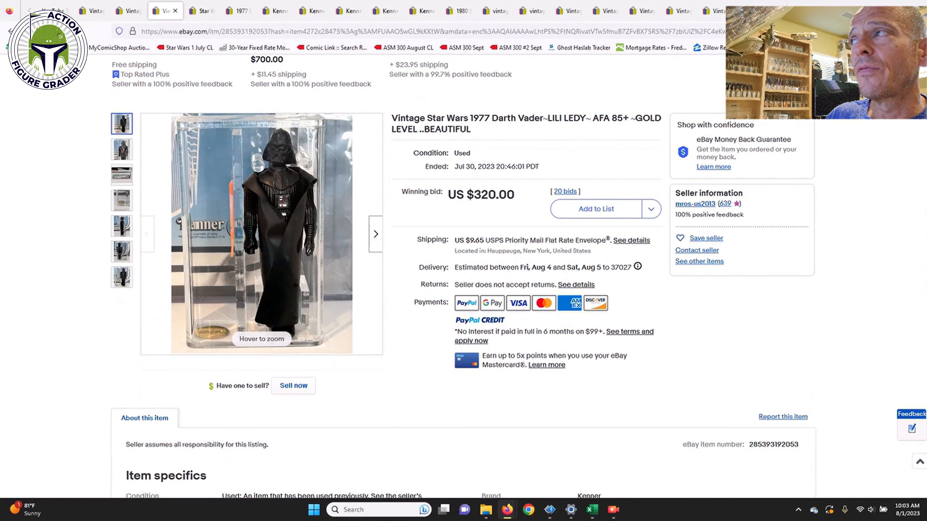
{"action": "left_click", "coordinate": [122, 174]}
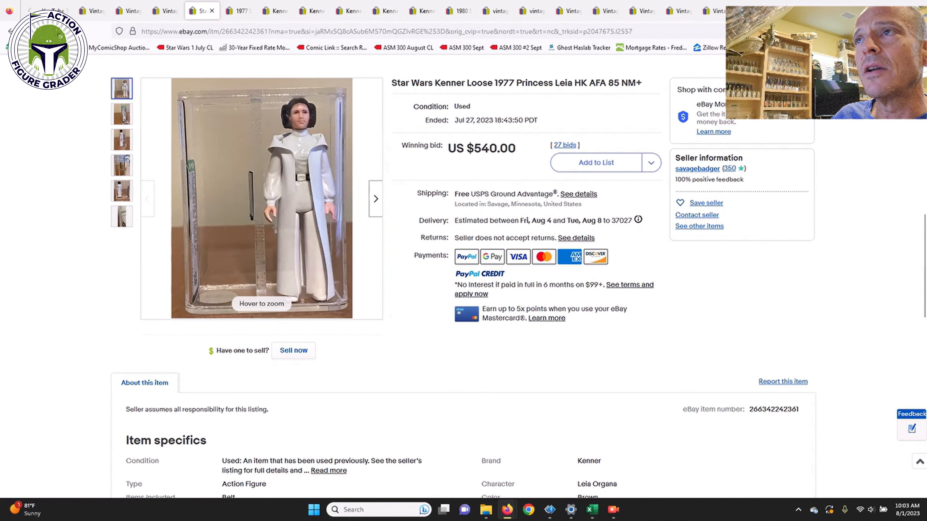
Switch to the 1977 Sand People AFA 85 NM+ listing sold for US $379.00 after 22 bids.
{"action": "left_click", "coordinate": [121, 114]}
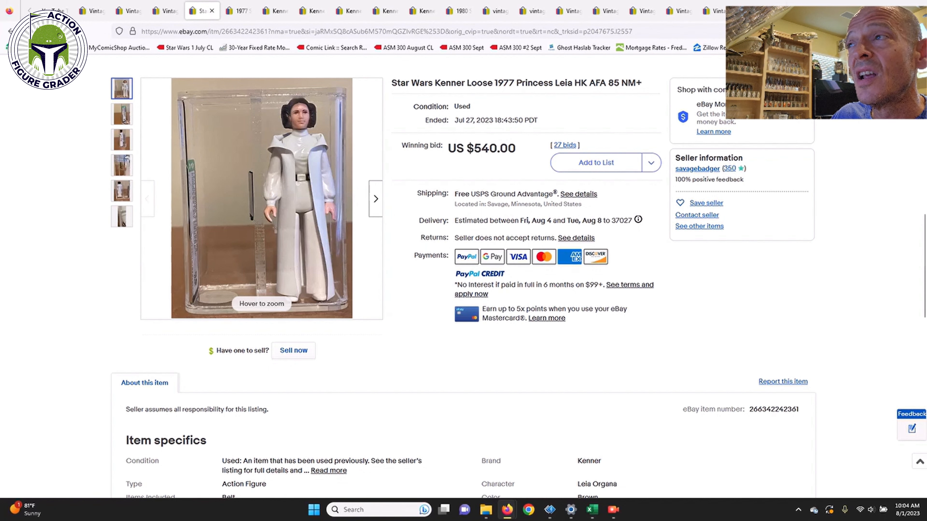
{"action": "left_click", "coordinate": [236, 11]}
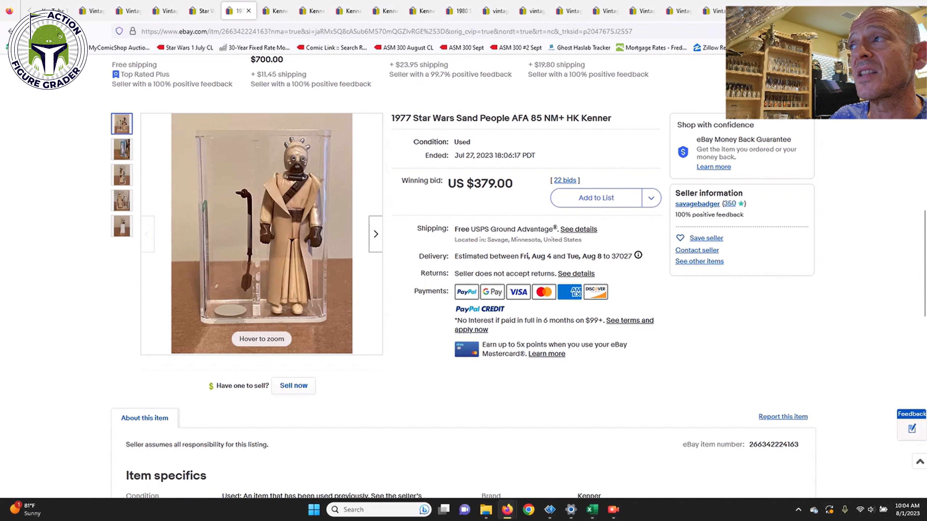
Switch to the Kenner R2-D2 Droid Factory AFA 80 listing sold for US $565.00 after 33 bids.
{"action": "left_click", "coordinate": [275, 11]}
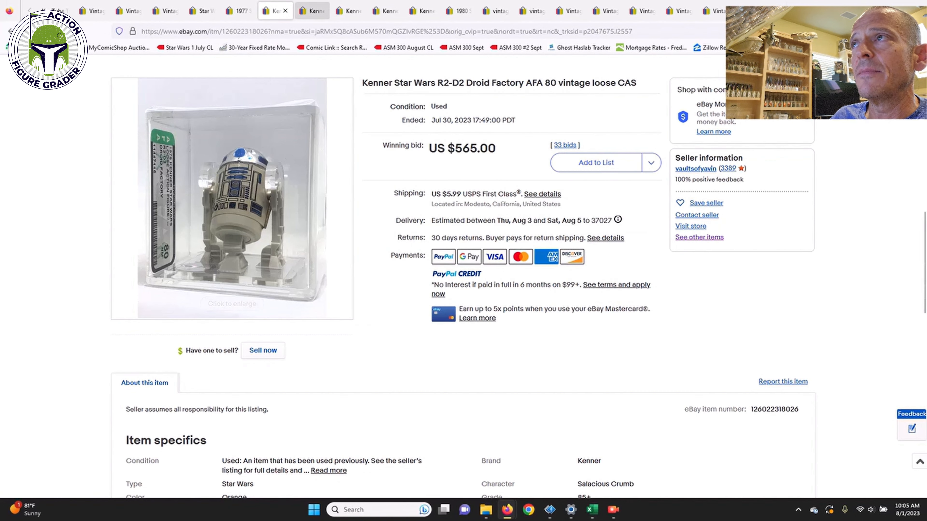
Pass through the brown- and blonde-hair Bespin Luke listings to the Cloud Car Pilot AFA 80 sold at US $146.50.
{"action": "left_click", "coordinate": [311, 10]}
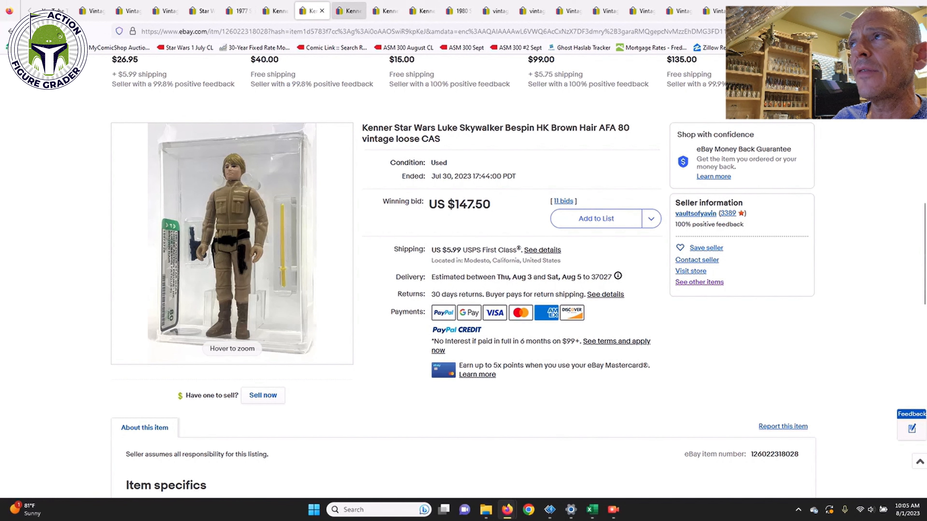
{"action": "left_click", "coordinate": [349, 11]}
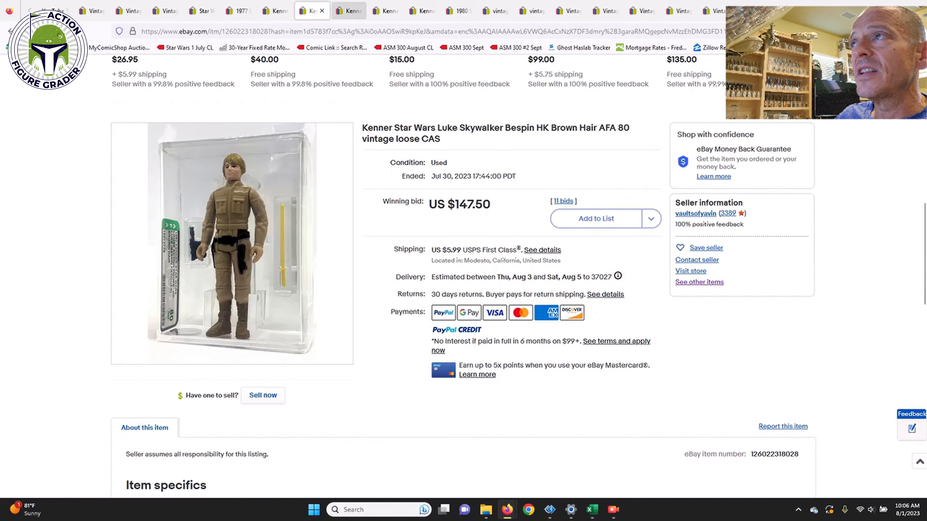
{"action": "left_click", "coordinate": [349, 11]}
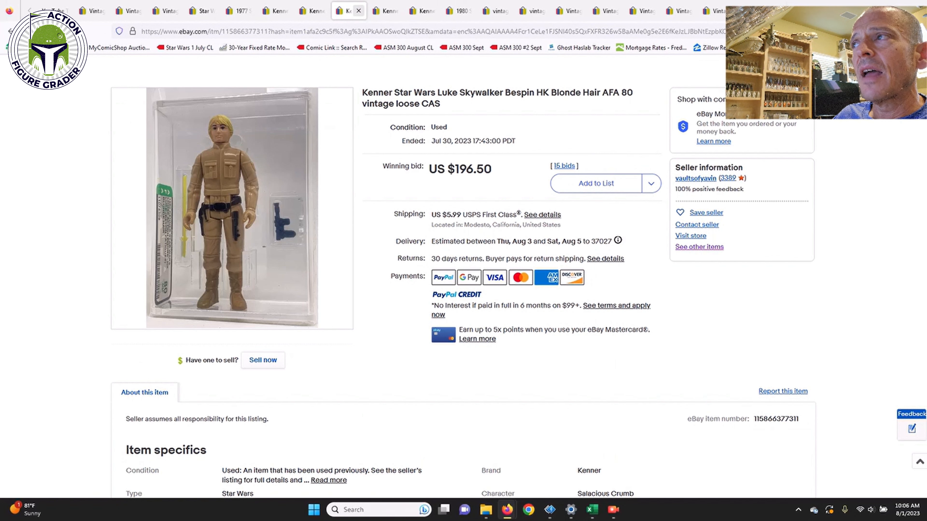
{"action": "left_click", "coordinate": [384, 10]}
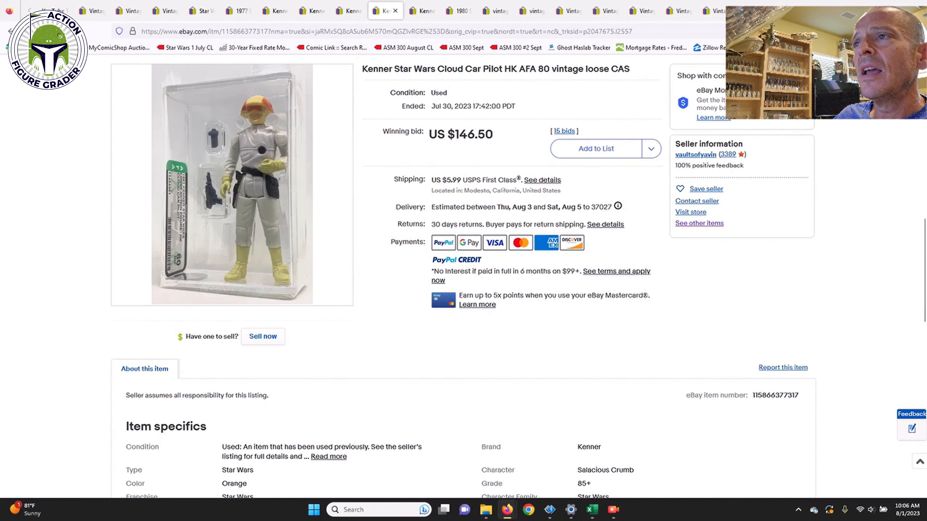
{"action": "scroll", "scroll_direction": "down", "scroll_amount": 3}
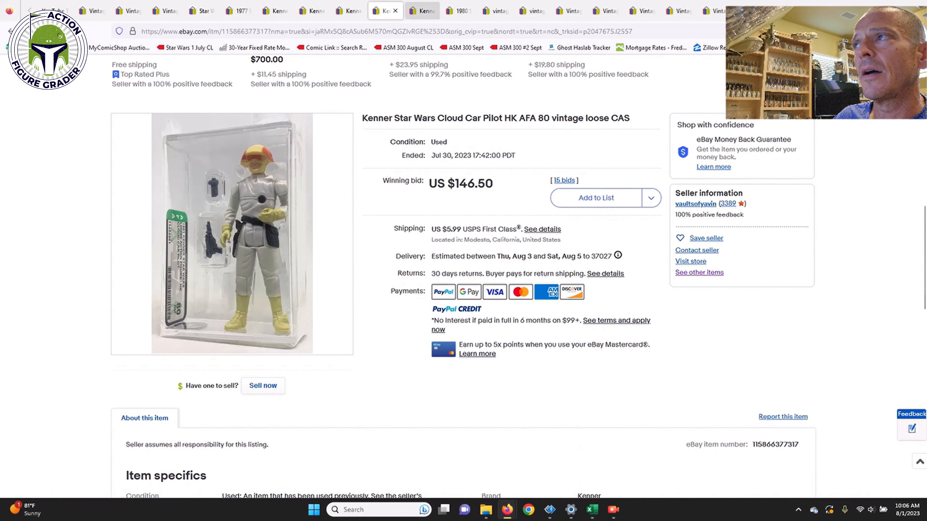
{"action": "mouse_move", "coordinate": [421, 10]}
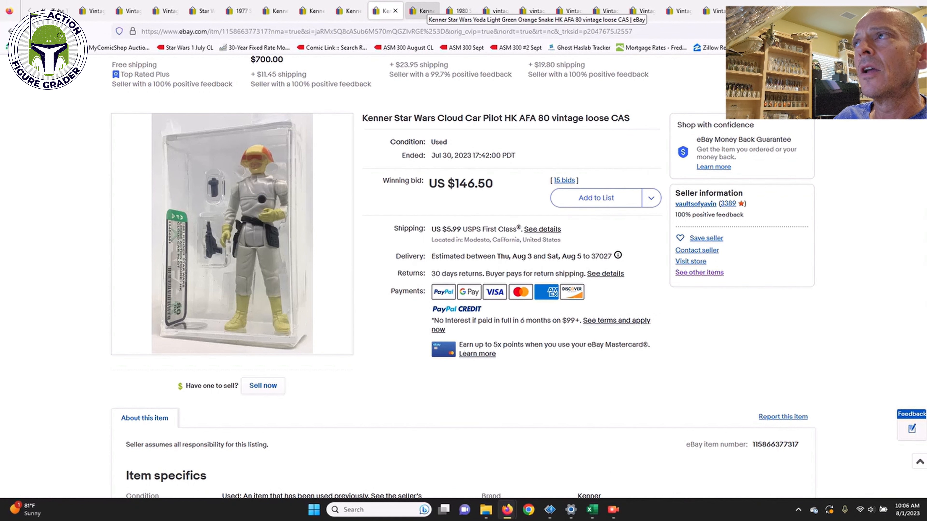
Switch to the Yoda Light Green Orange Snake AFA 80 listing won at US $198.50 after 15 bids.
{"action": "left_click", "coordinate": [421, 11]}
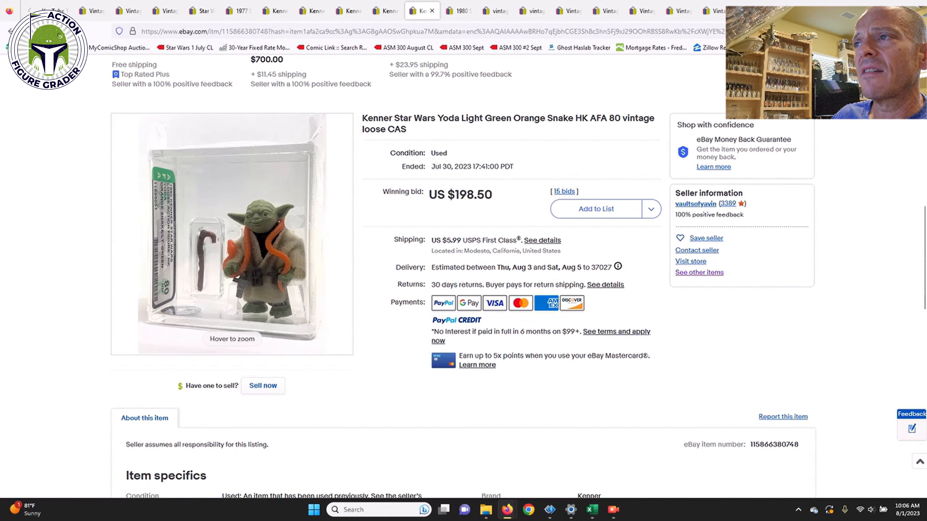
{"action": "left_click", "coordinate": [232, 234]}
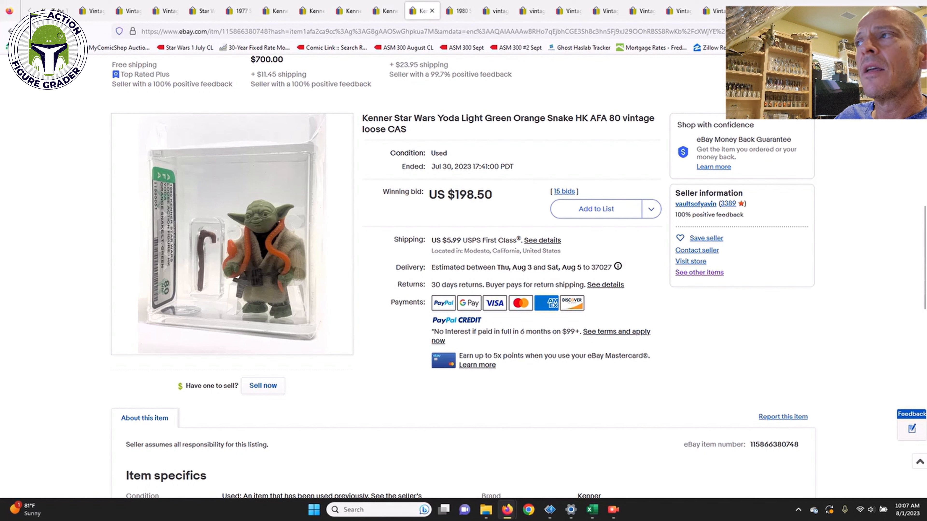
Show the 1980 Brown Snake Dark Green Yoda AFA 85 listing sold for US $260.00 and its second photo.
{"action": "left_click", "coordinate": [452, 10]}
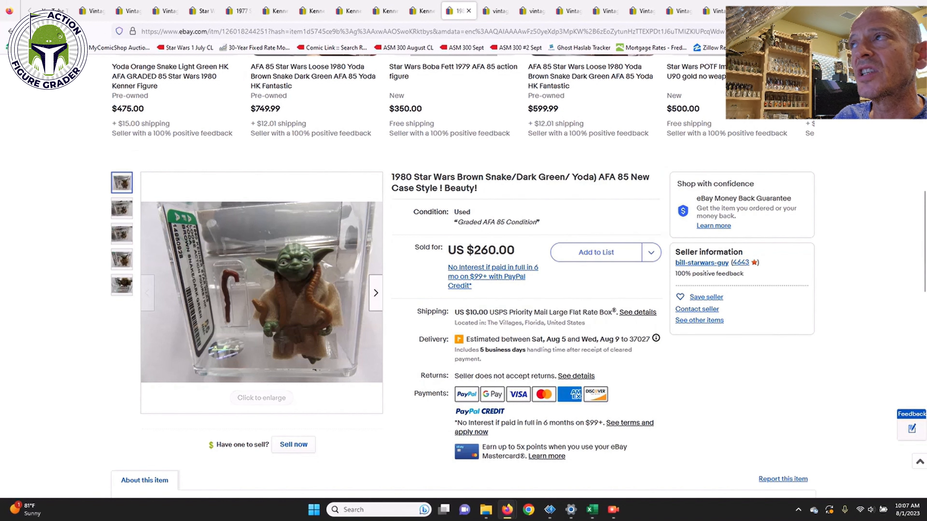
{"action": "mouse_move", "coordinate": [419, 11]}
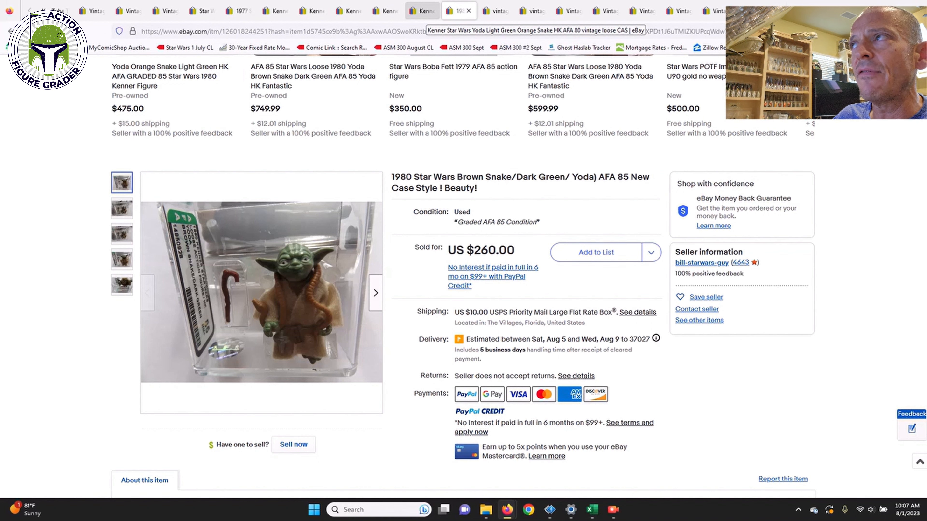
{"action": "left_click", "coordinate": [419, 11]}
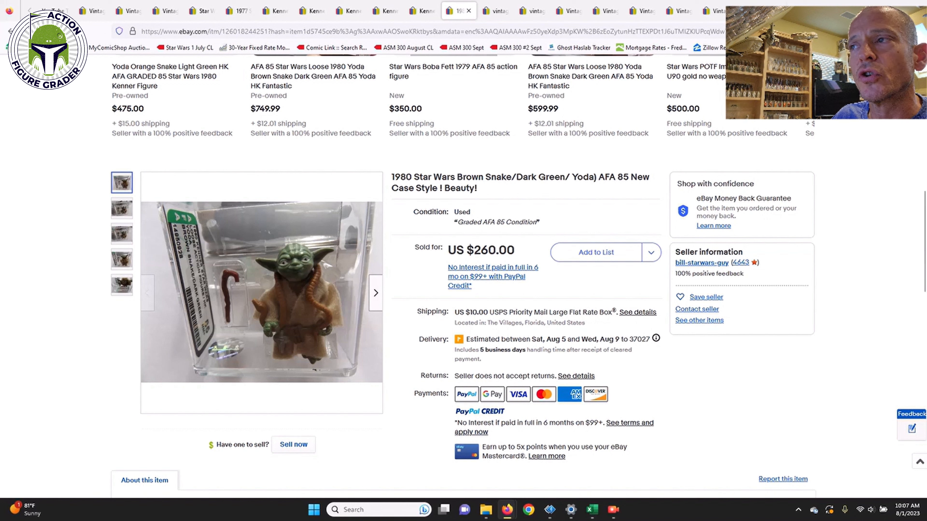
{"action": "left_click", "coordinate": [121, 209]}
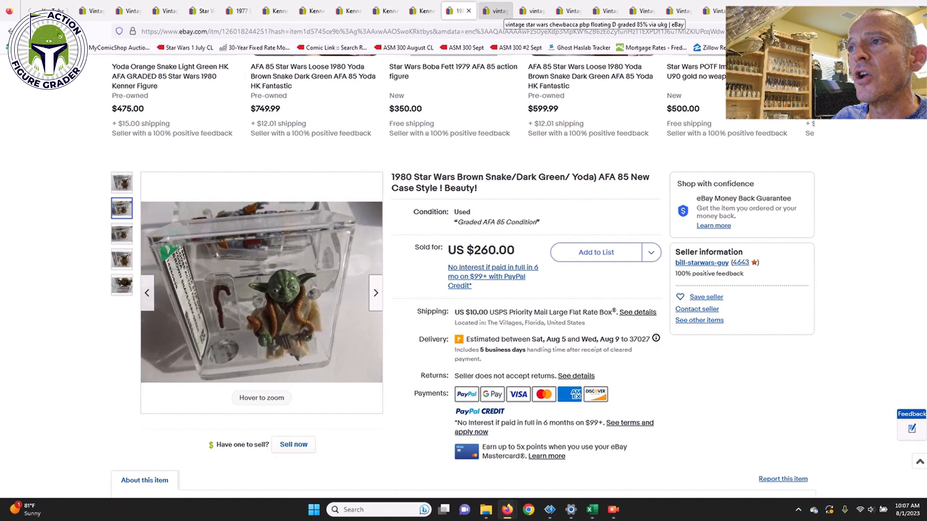
Switch to the vintage Chewbacca UKG 85% listing and view the rear-view photo of the figure.
{"action": "left_click", "coordinate": [495, 10]}
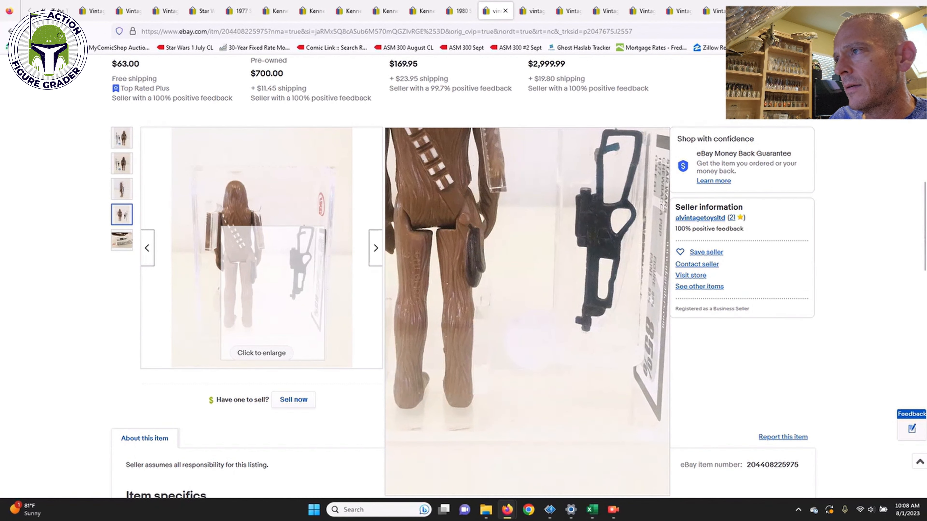
Show the Chewbacca UKG 85% front photo and its GBP 132.00 winning bid after 9 bids.
{"action": "left_click", "coordinate": [260, 247]}
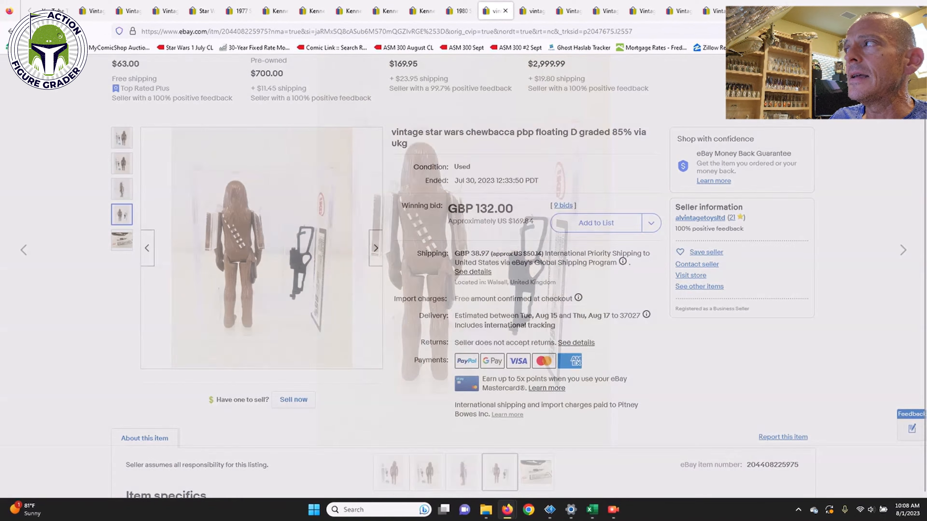
{"action": "left_click", "coordinate": [122, 138]}
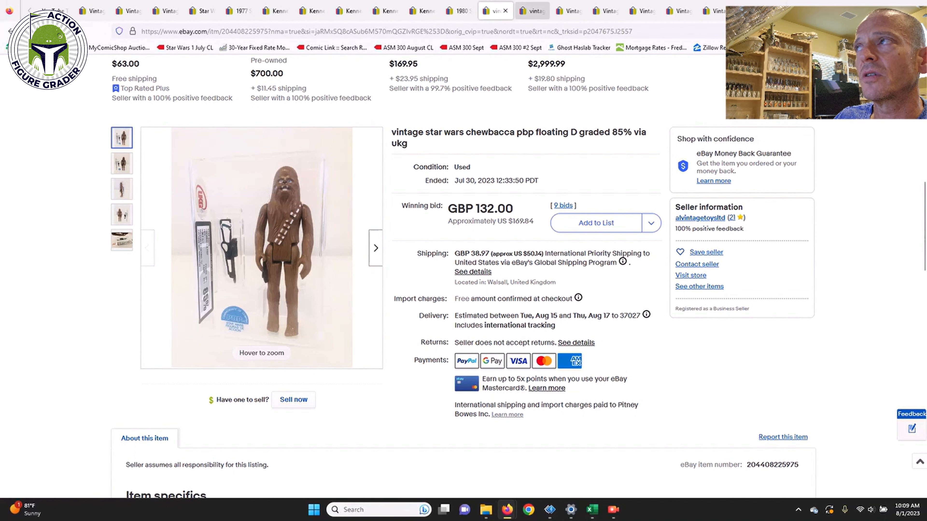
Switch to the UKG 85% Imperial Commander (Spanish Poch) listing won at GBP 121.47 after 16 bids.
{"action": "left_click", "coordinate": [530, 11]}
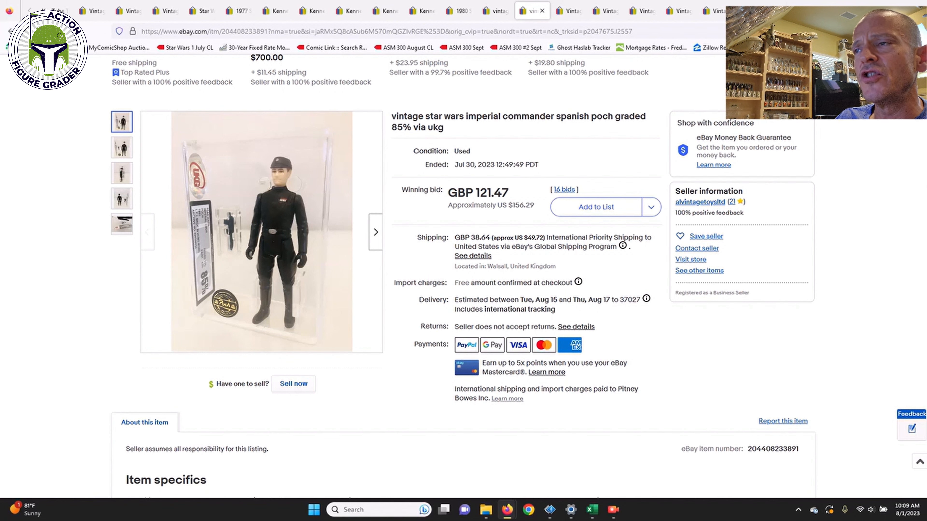
{"action": "mouse_move", "coordinate": [260, 231]}
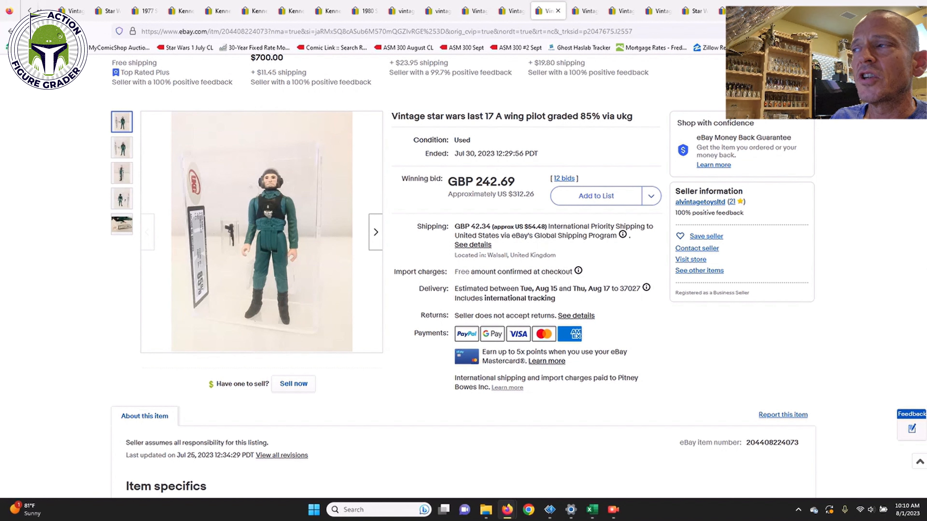
{"action": "mouse_move", "coordinate": [262, 231]}
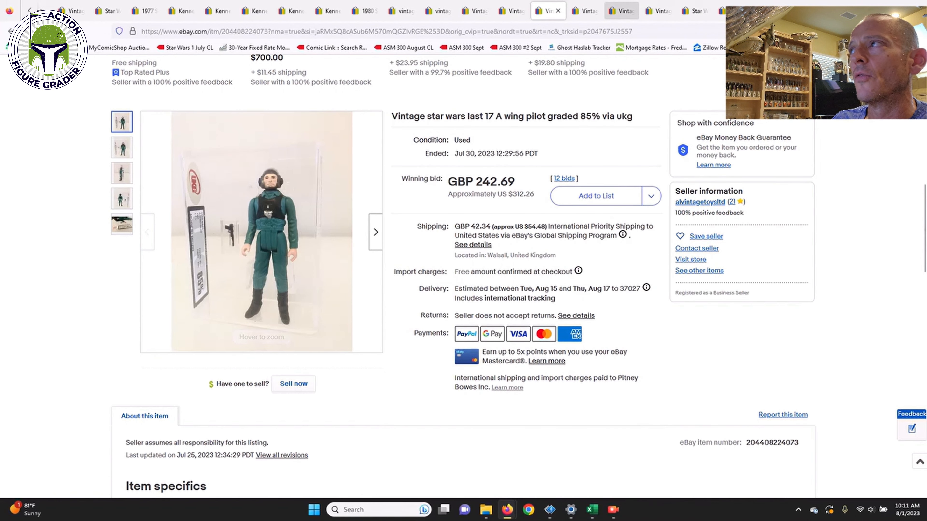
{"action": "left_click", "coordinate": [582, 11]}
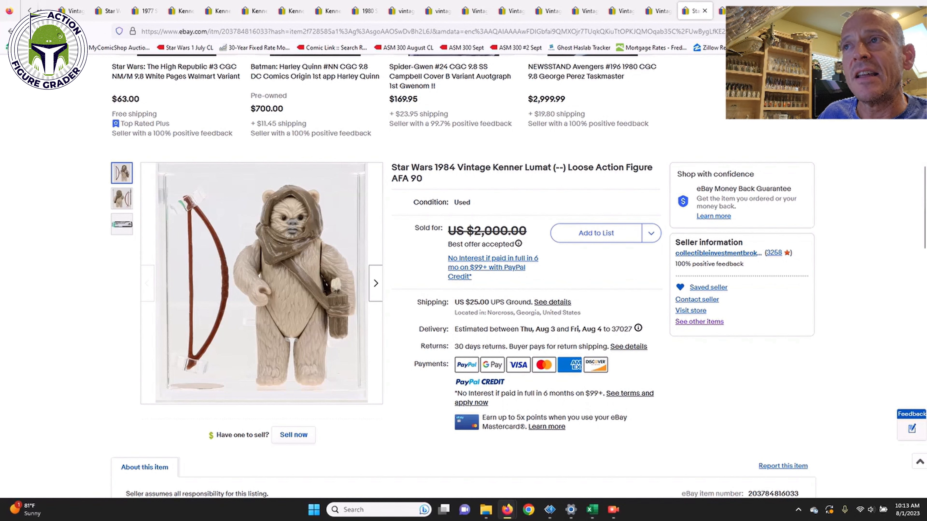
View the Lumat's AFA 90 NM+/MT grade label photo, then return to the main figure photo.
{"action": "left_click", "coordinate": [121, 224]}
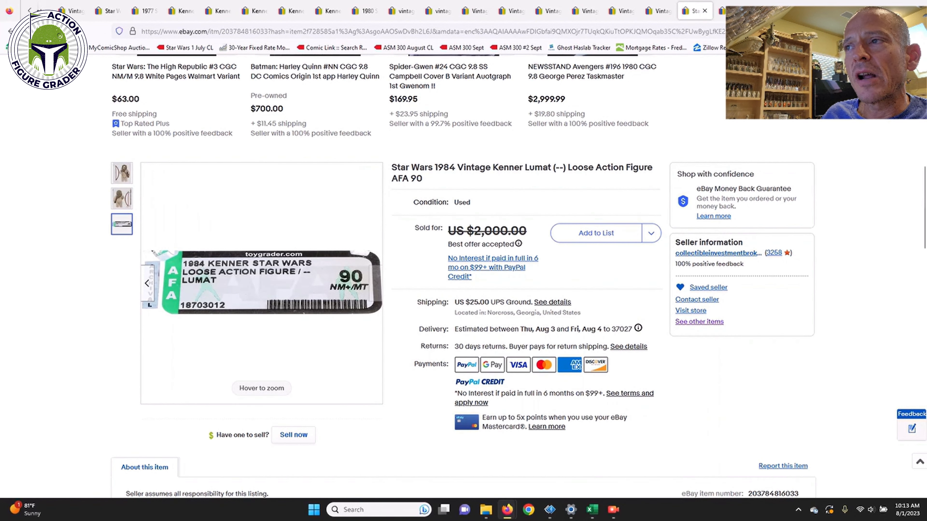
{"action": "left_click", "coordinate": [122, 172]}
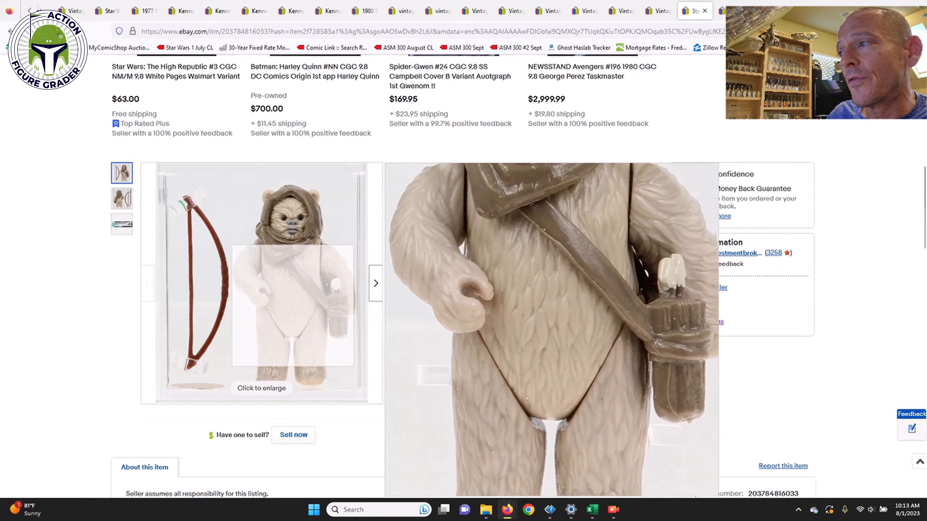
Show the Lumat's AFA 90 NM+/MT grade label photo again from the gallery.
{"action": "left_click", "coordinate": [121, 198]}
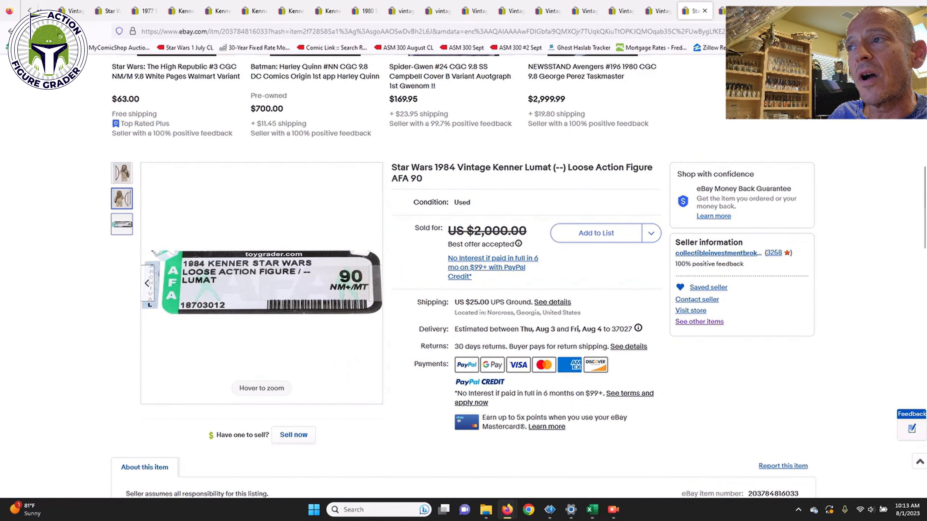
{"action": "mouse_move", "coordinate": [260, 284]}
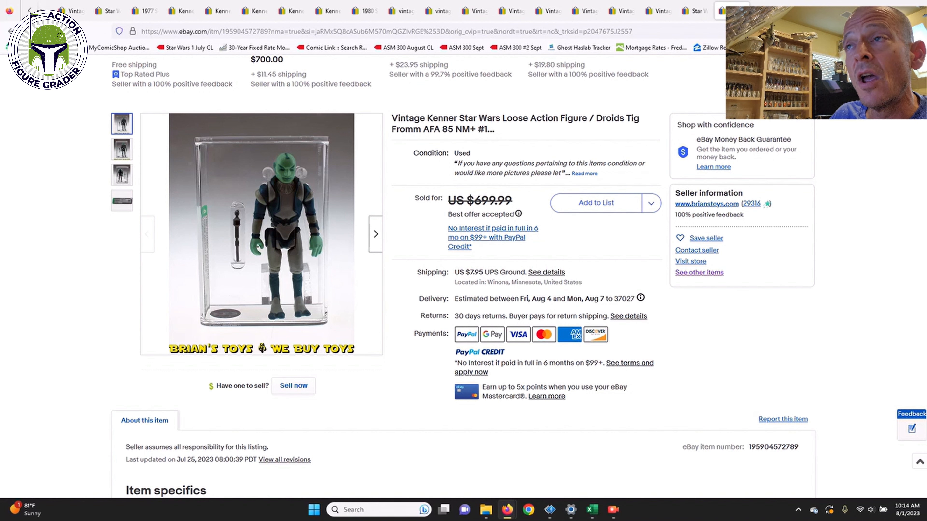
{"action": "mouse_move", "coordinate": [261, 237]}
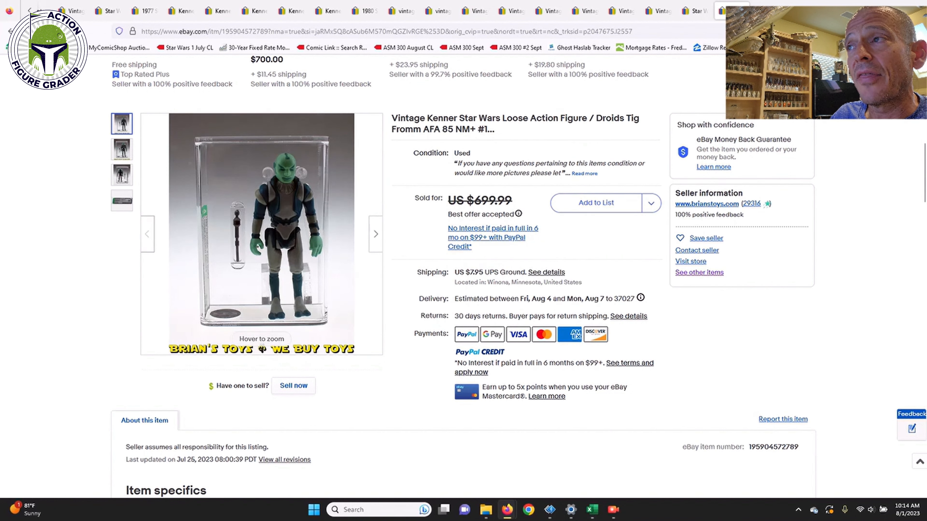